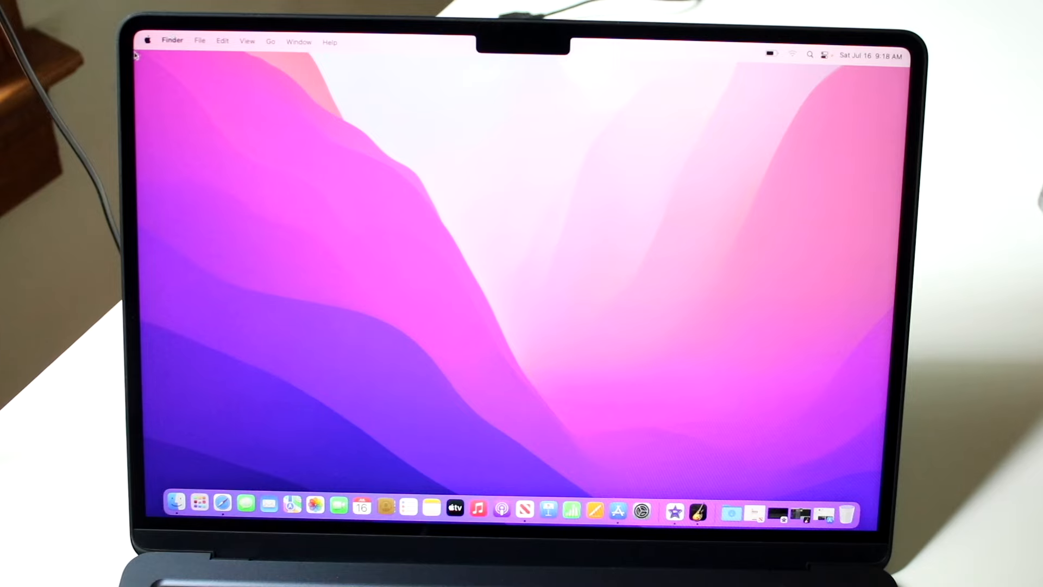
- Tour the menu bar: Apple menu, battery status, Spotlight search and Control Center icons
click(172, 41)
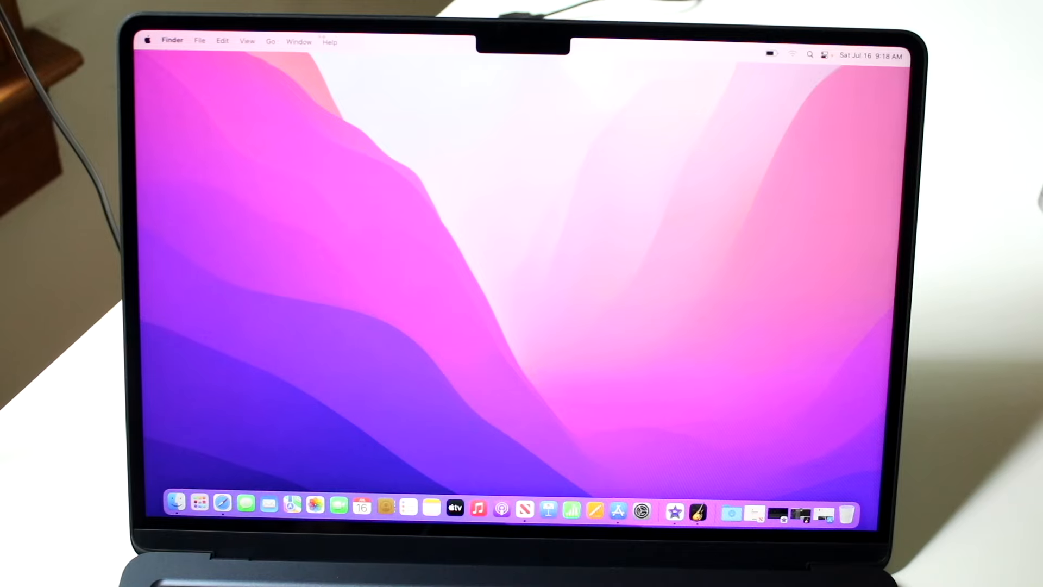
mouse_move(403, 39)
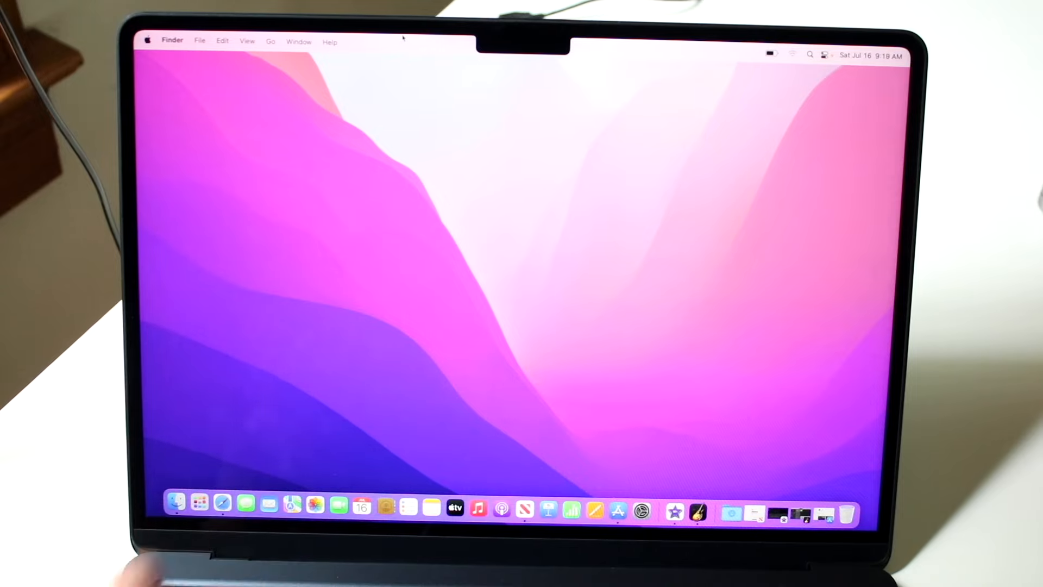
mouse_move(722, 43)
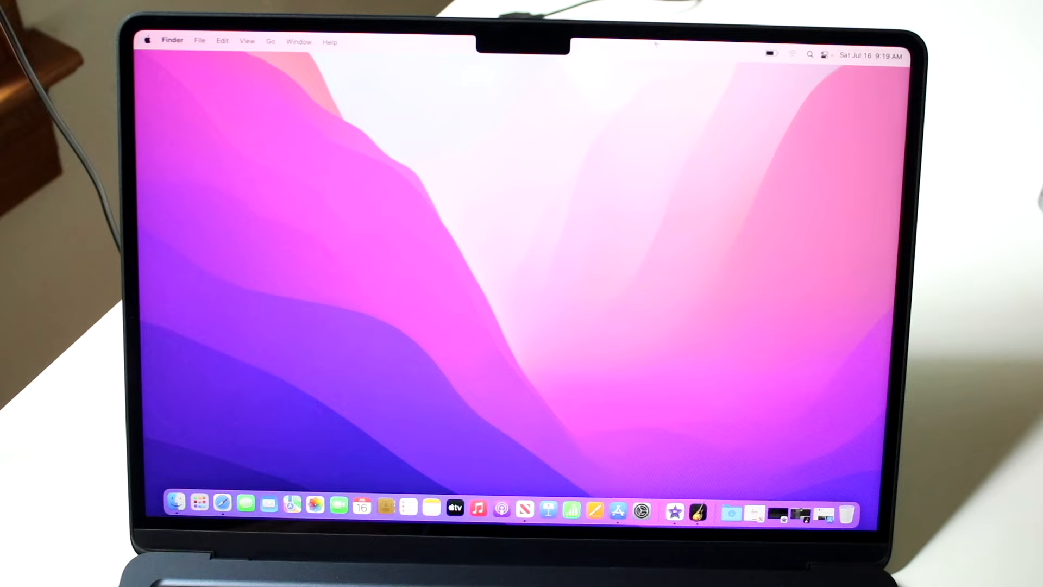
click(771, 54)
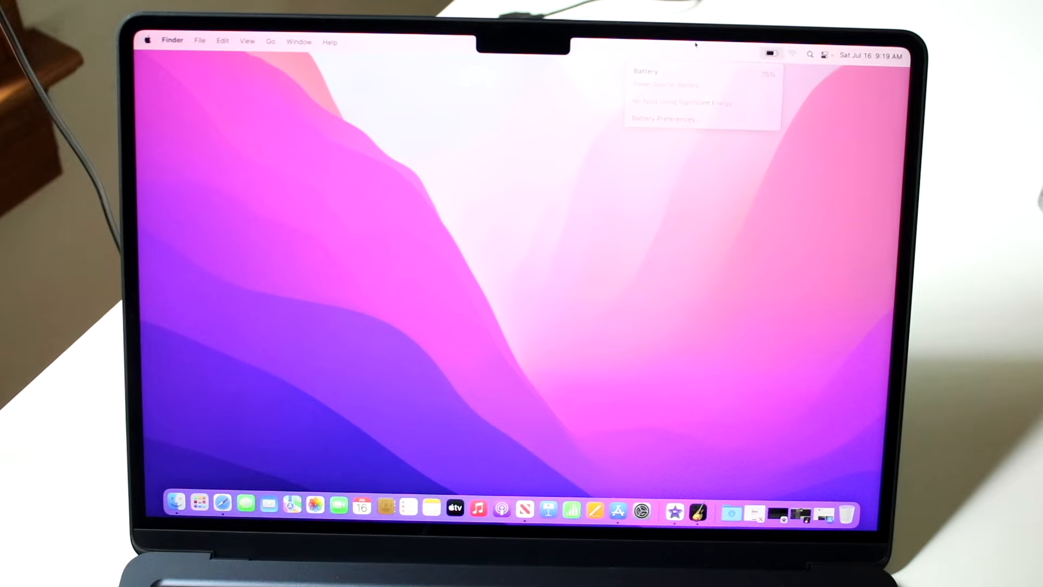
click(809, 54)
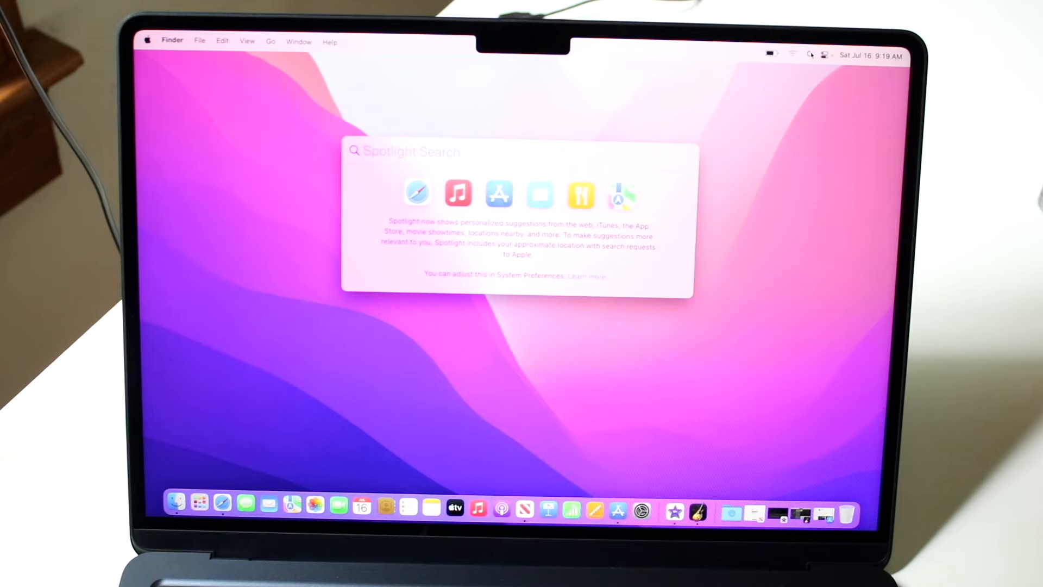
click(825, 56)
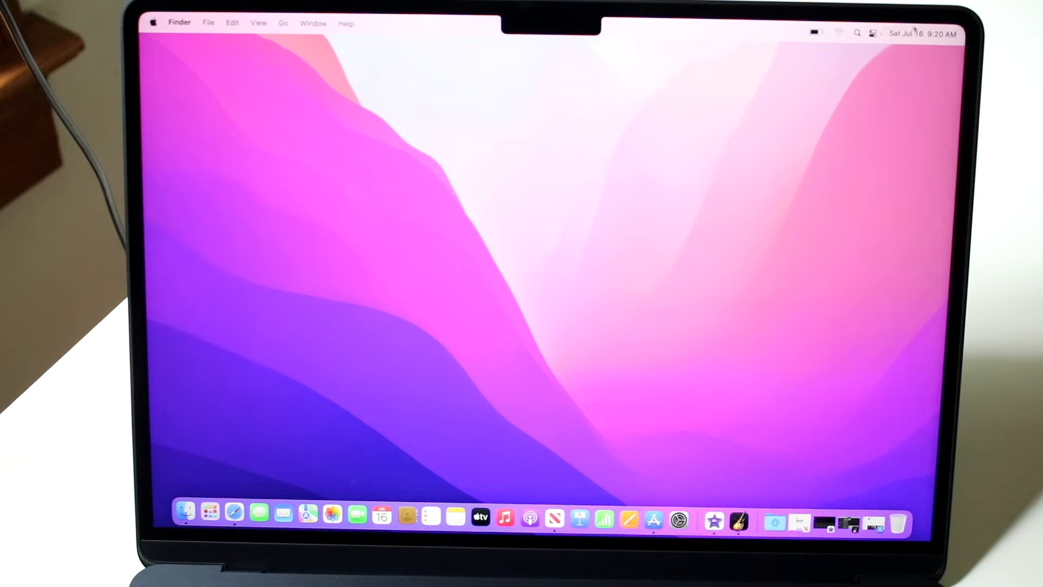
click(923, 34)
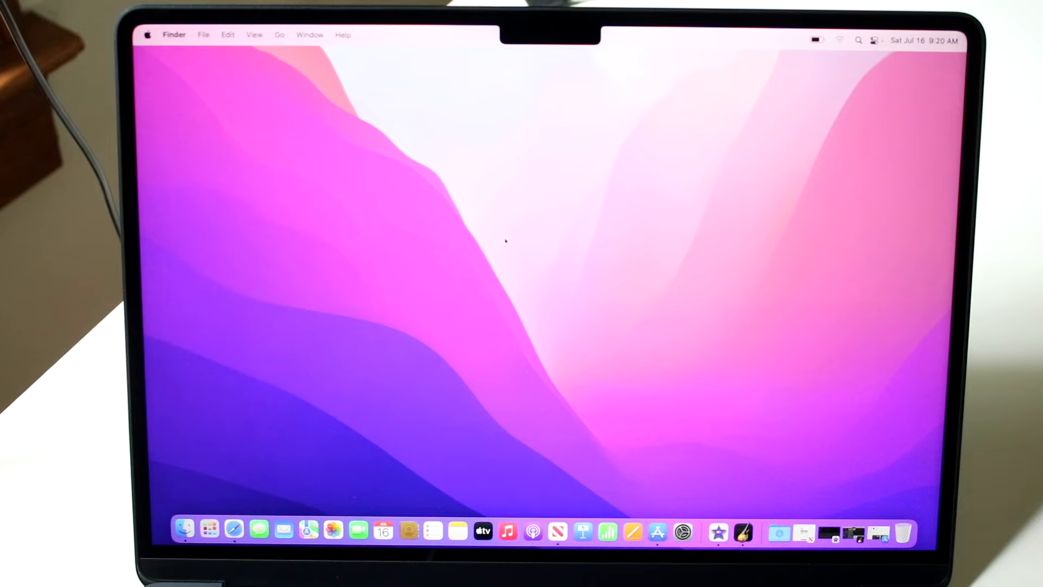
mouse_move(166, 537)
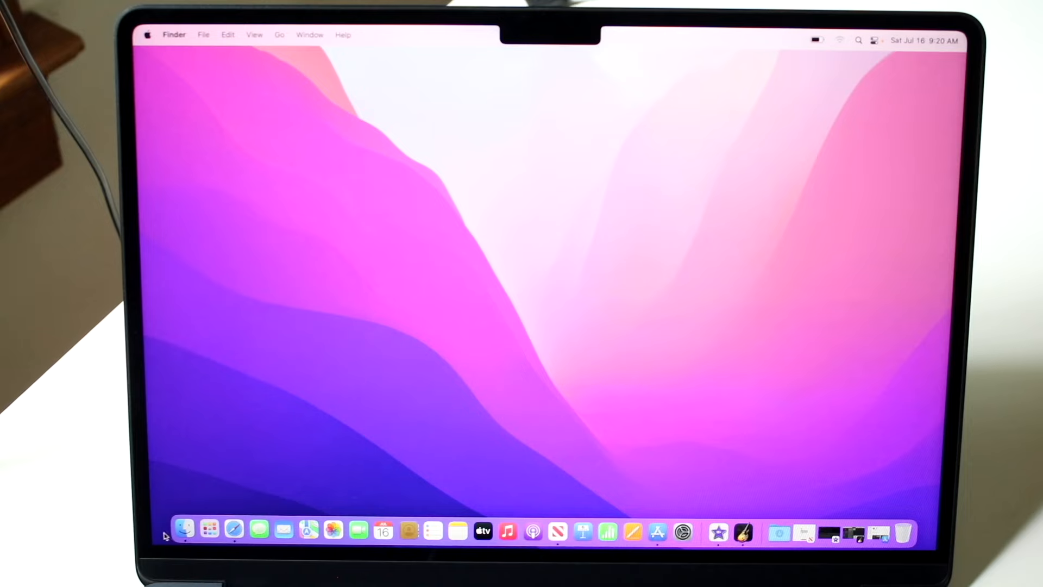
mouse_move(185, 530)
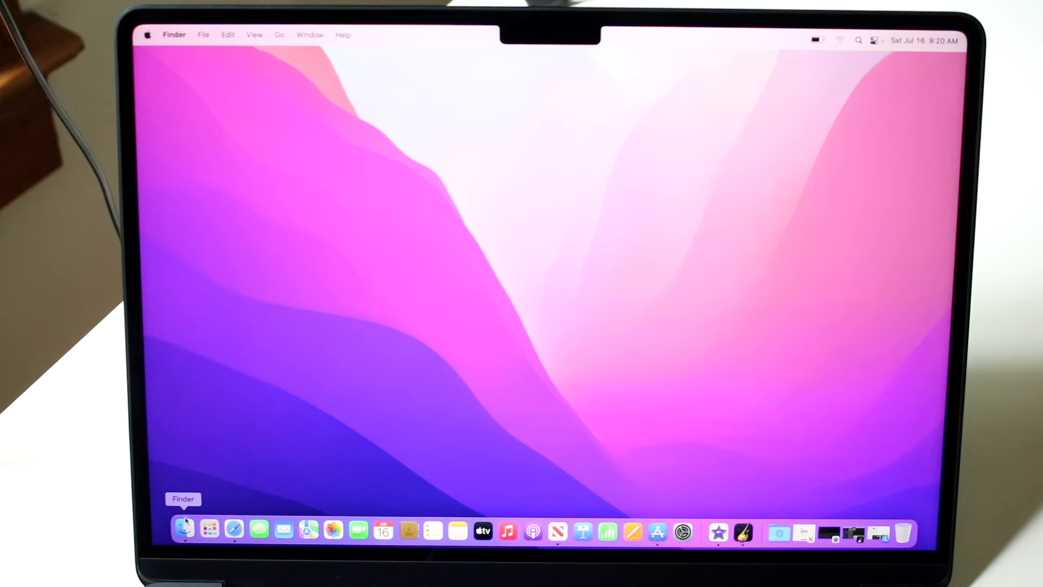
mouse_move(484, 532)
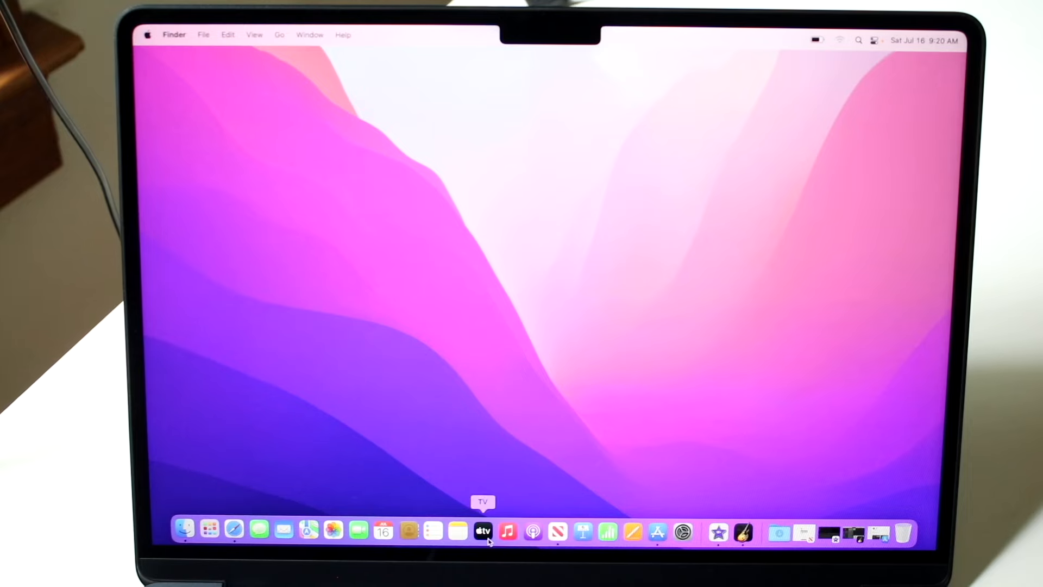
mouse_move(384, 530)
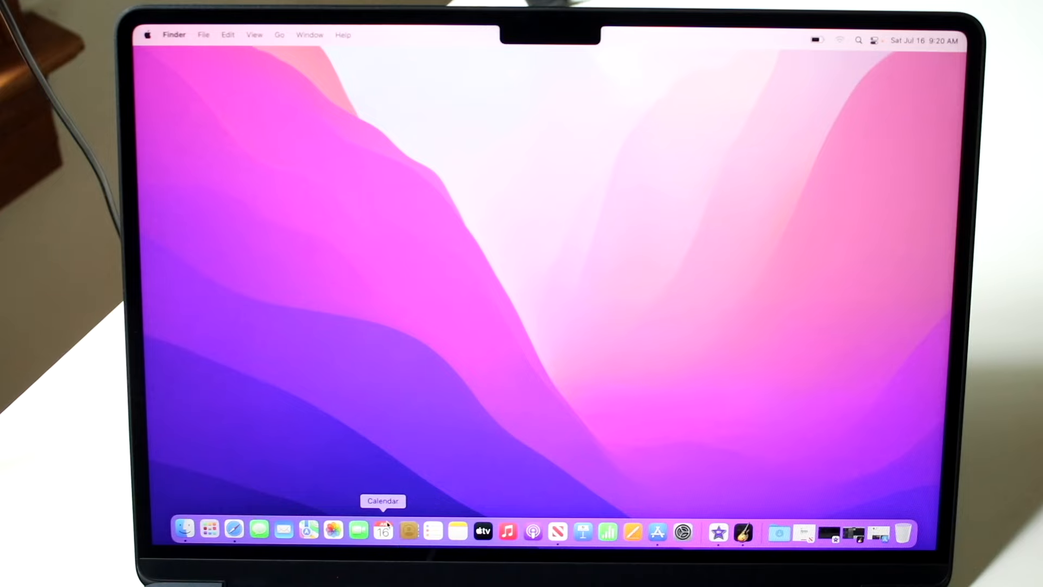
mouse_move(421, 219)
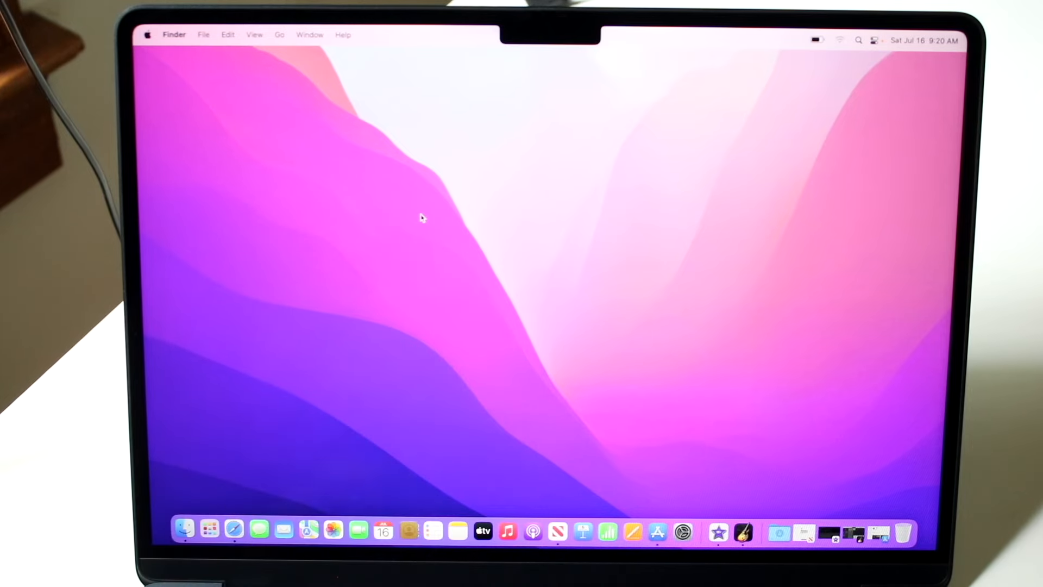
- Explore the Dock icons and bring up FaceTime's shortcut menu
click(209, 530)
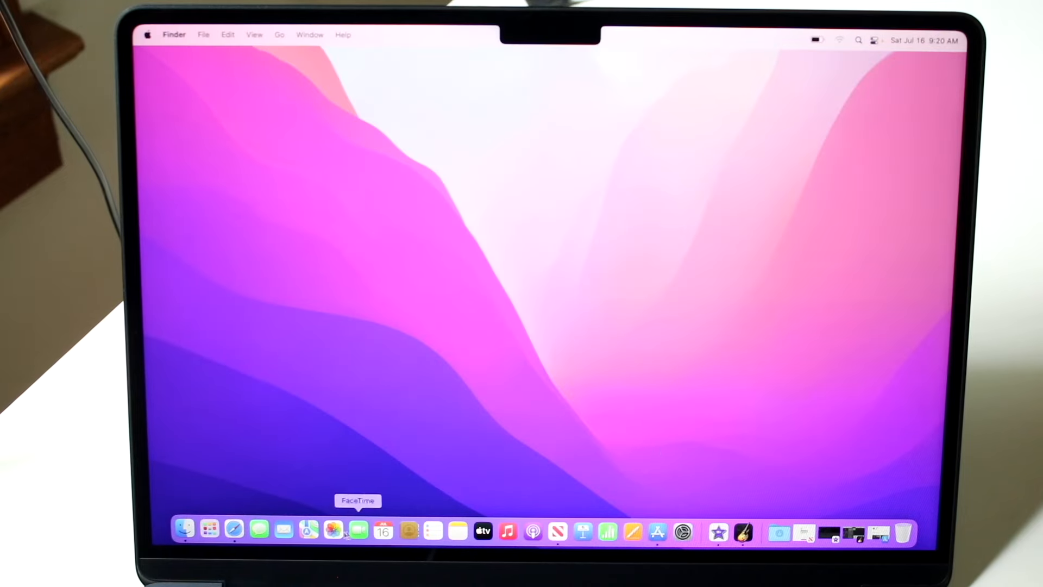
mouse_move(373, 417)
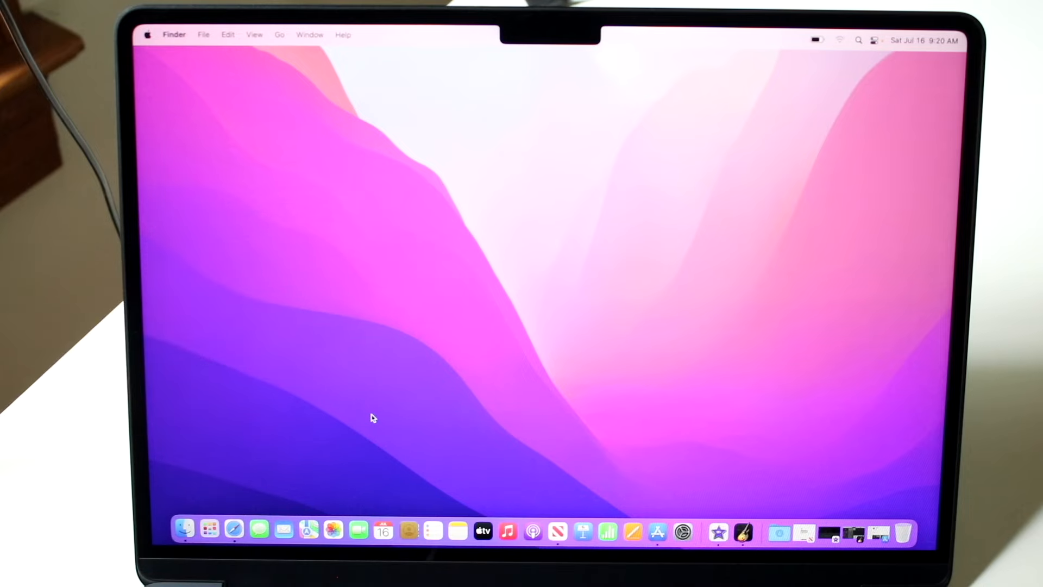
right_click(357, 531)
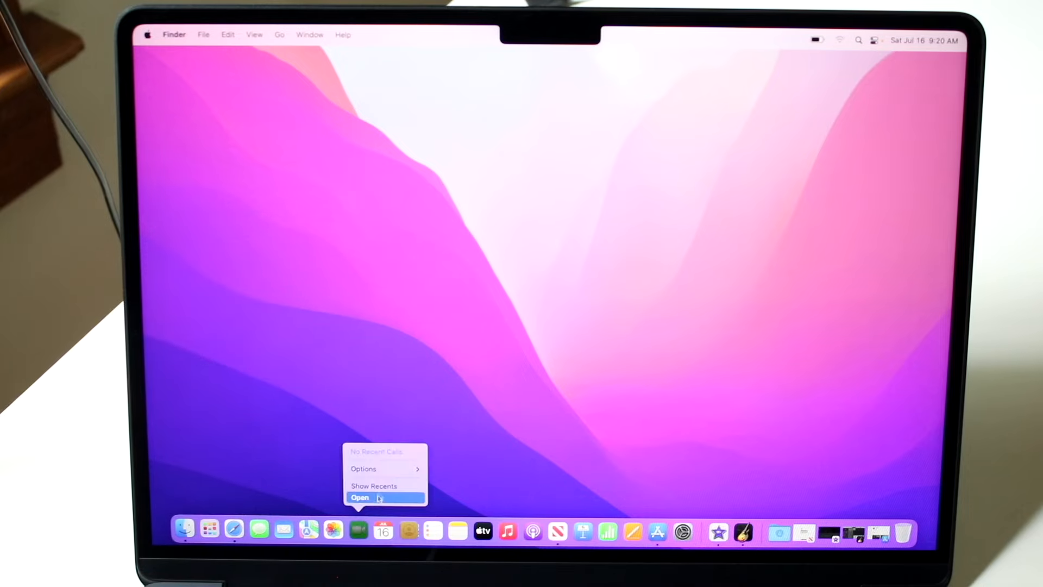
- Remove FaceTime and Music from the Dock via their shortcut menus' Options
click(360, 497)
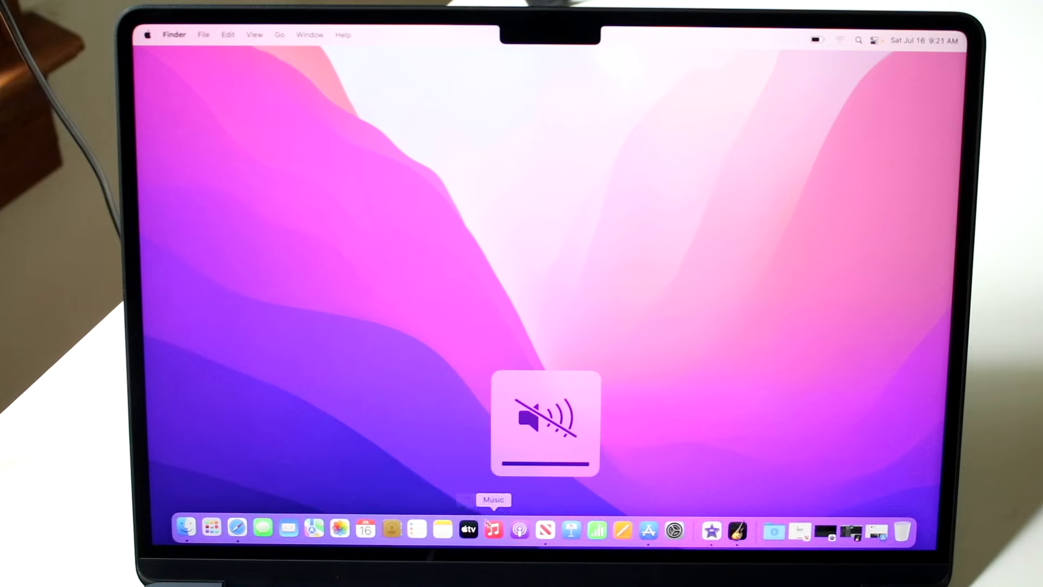
right_click(492, 530)
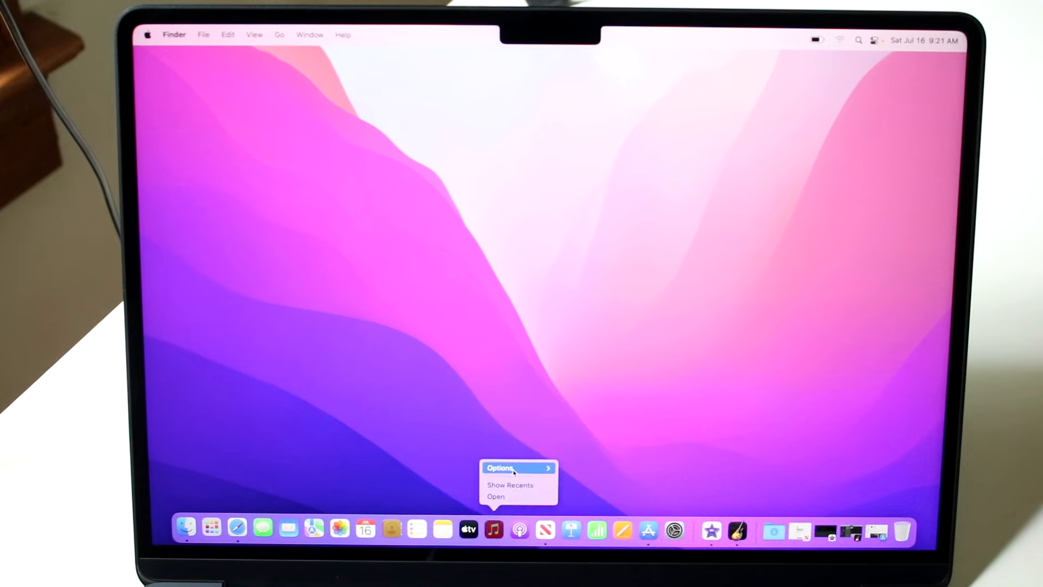
click(500, 467)
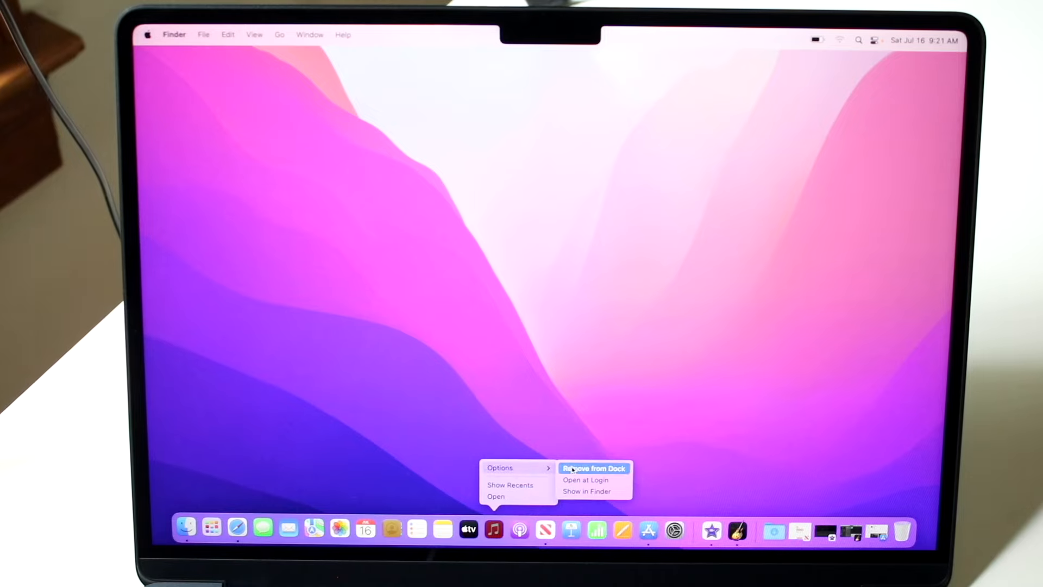
click(594, 467)
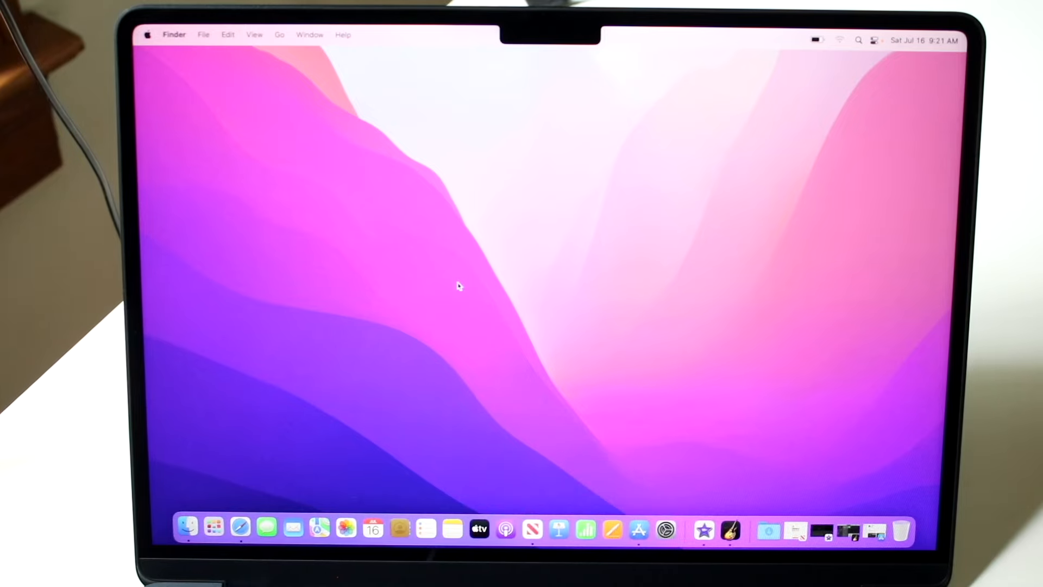
mouse_move(458, 223)
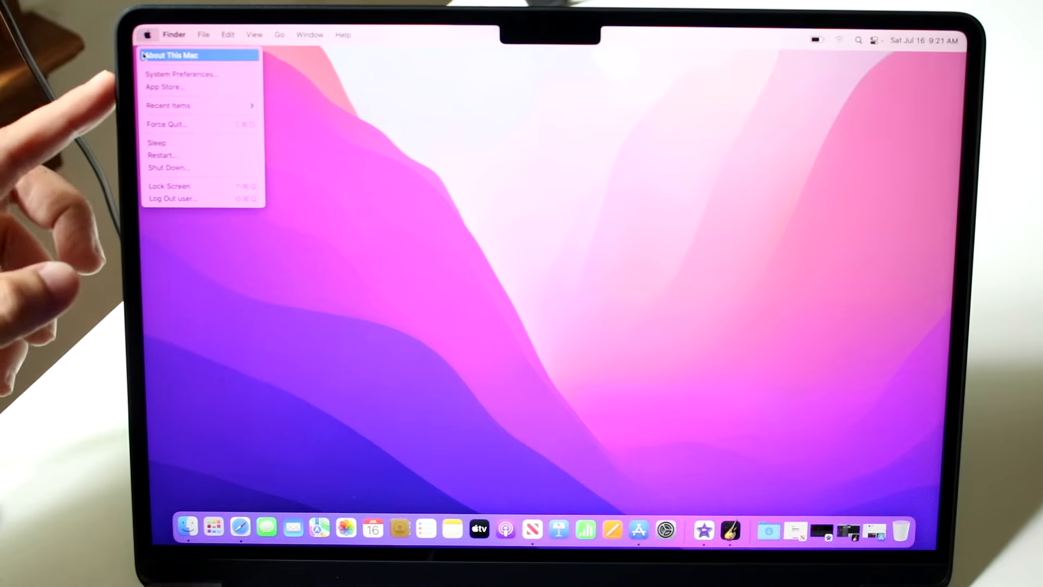
- View About This Mac for macOS Monterey, run a Software Update check, then dismiss it
click(171, 56)
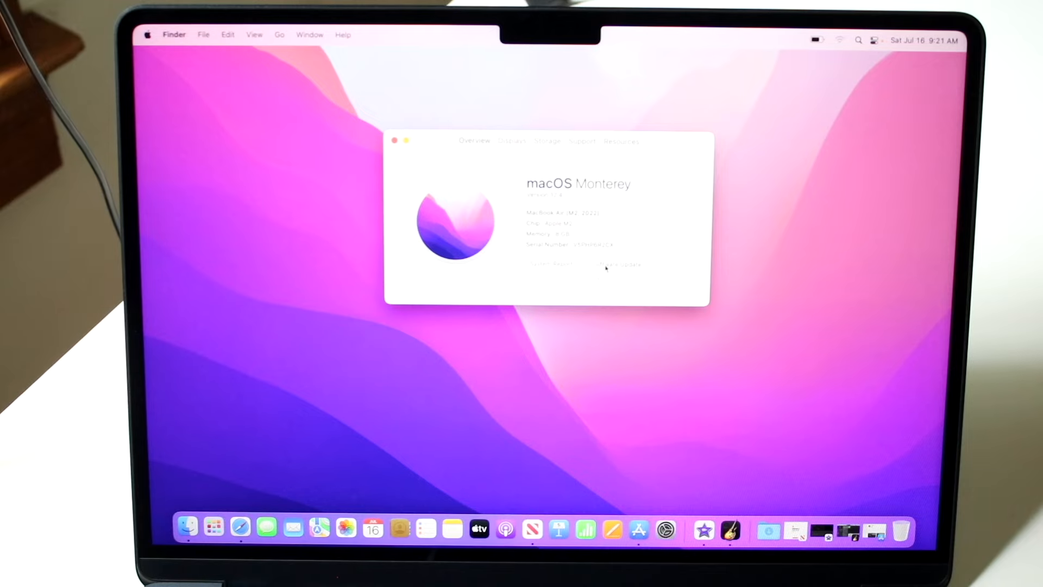
click(619, 263)
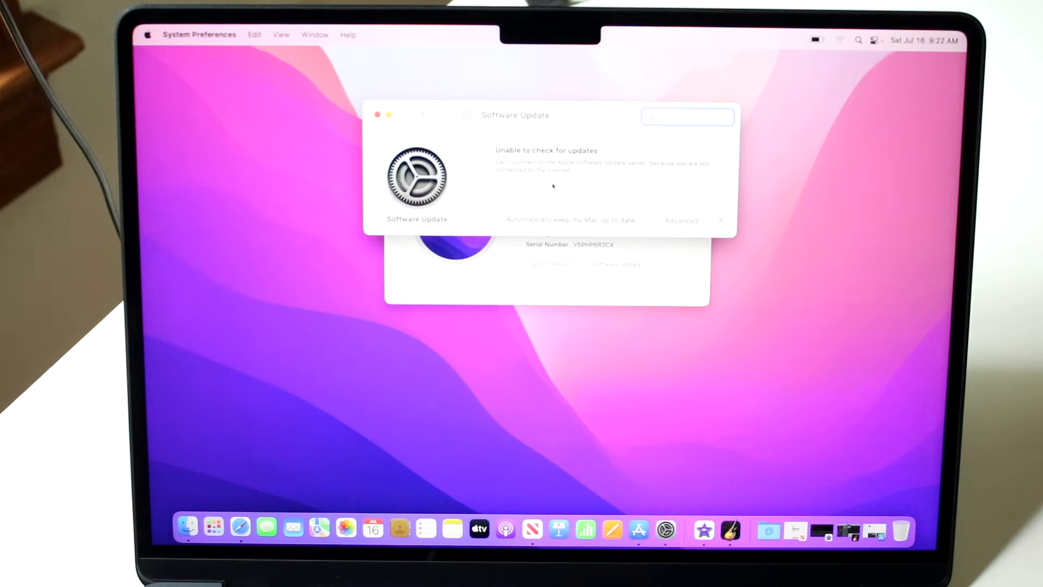
click(423, 115)
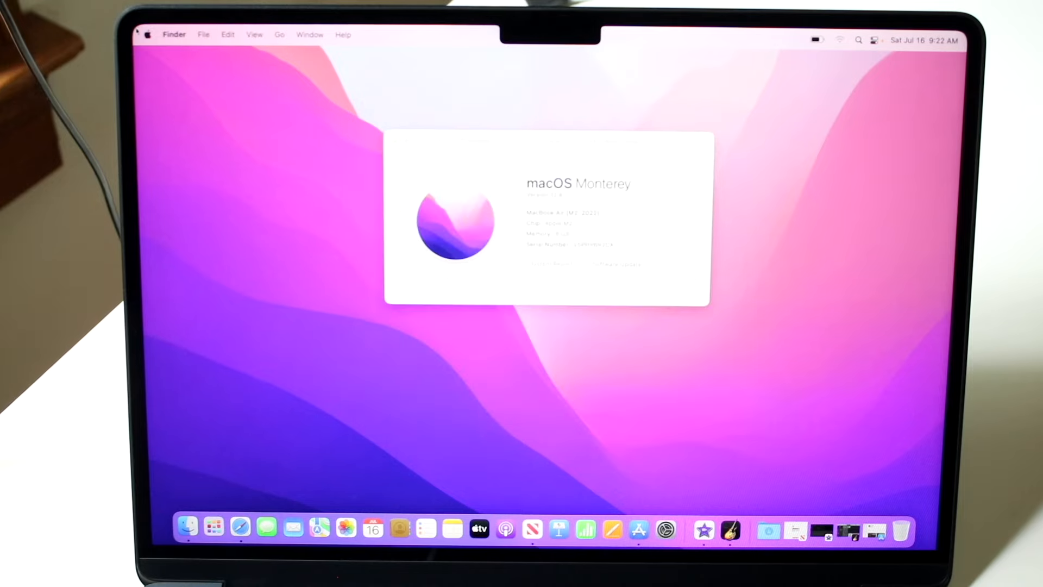
- Launch System Preferences, look at the Trackpad pane, and return to Show All
click(148, 34)
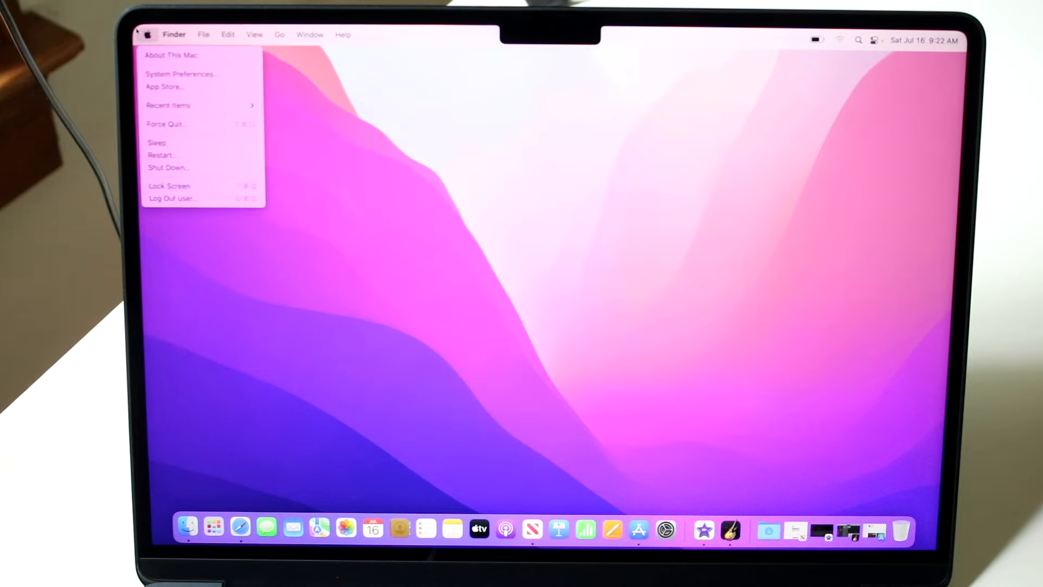
click(156, 73)
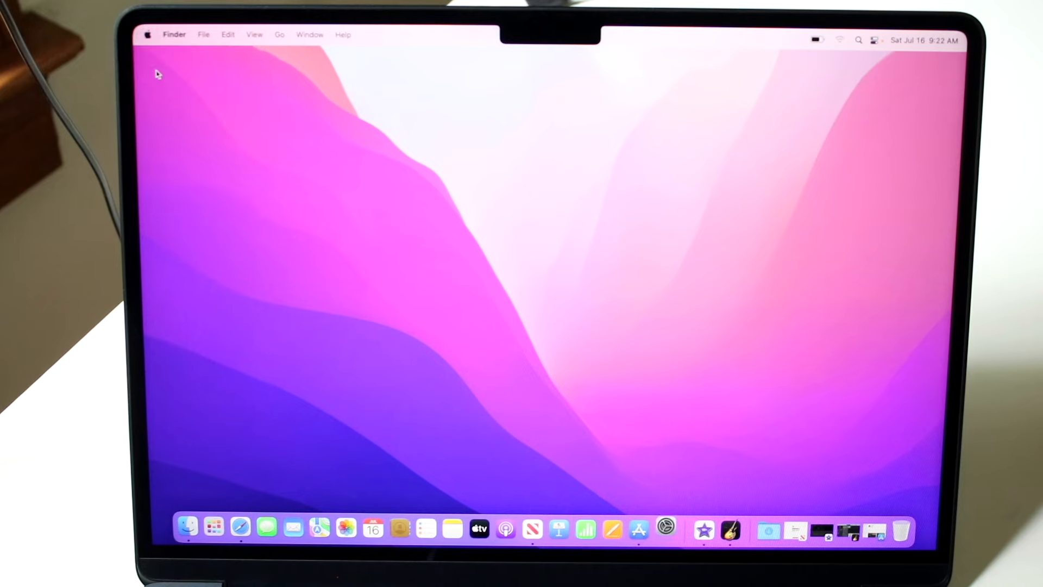
click(665, 529)
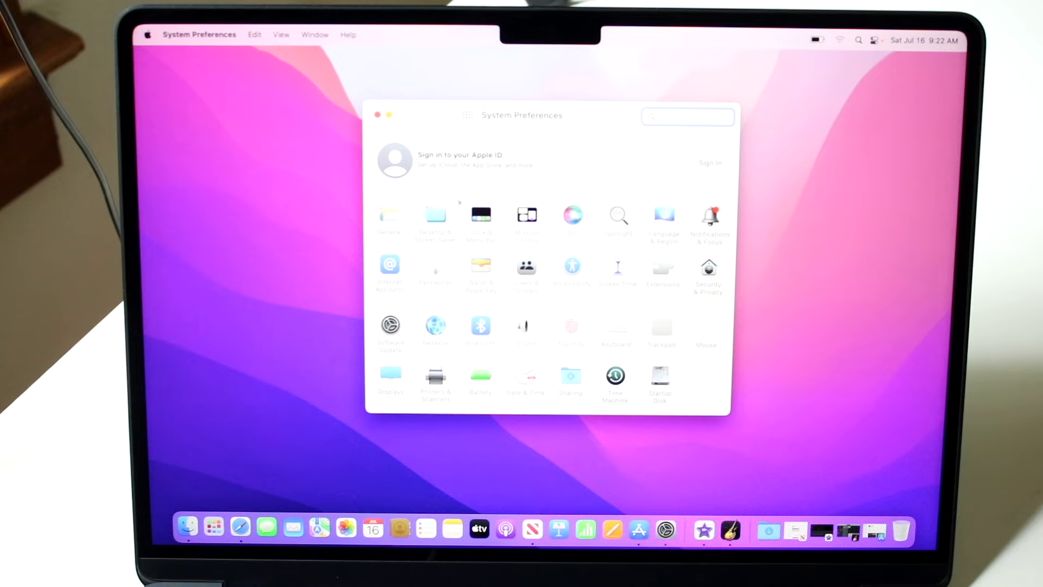
mouse_move(323, 236)
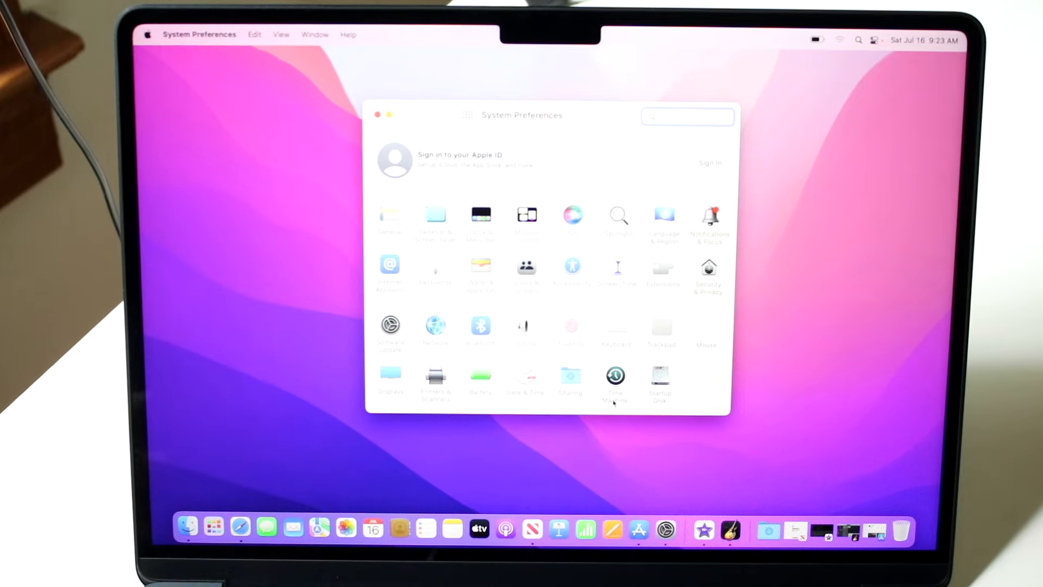
click(661, 326)
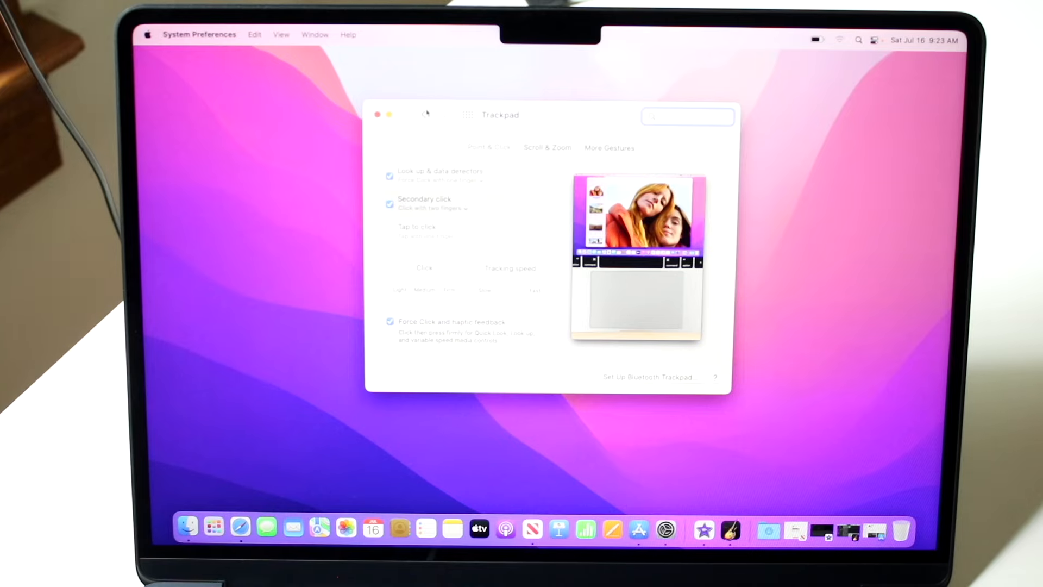
click(468, 114)
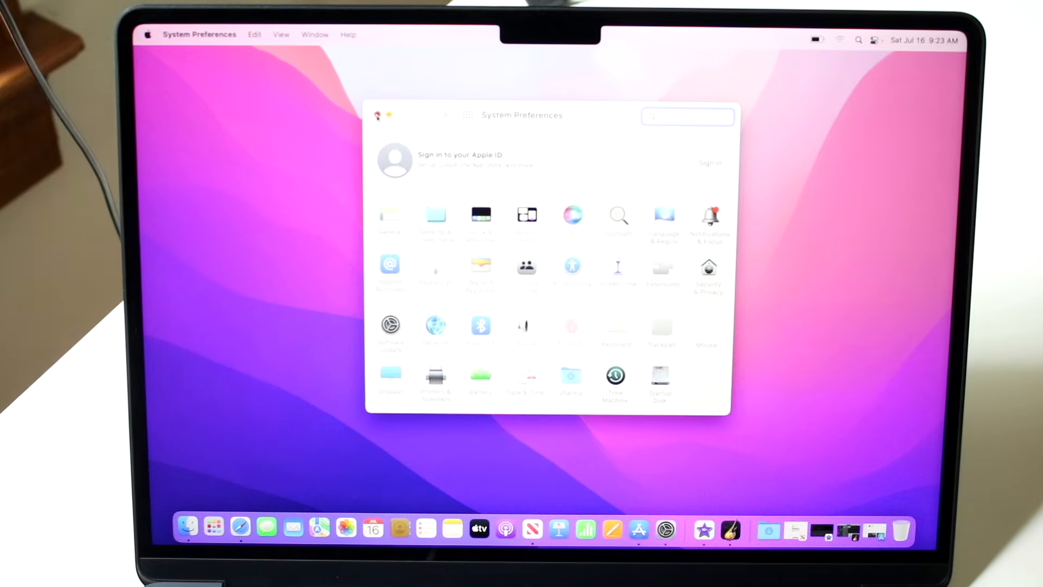